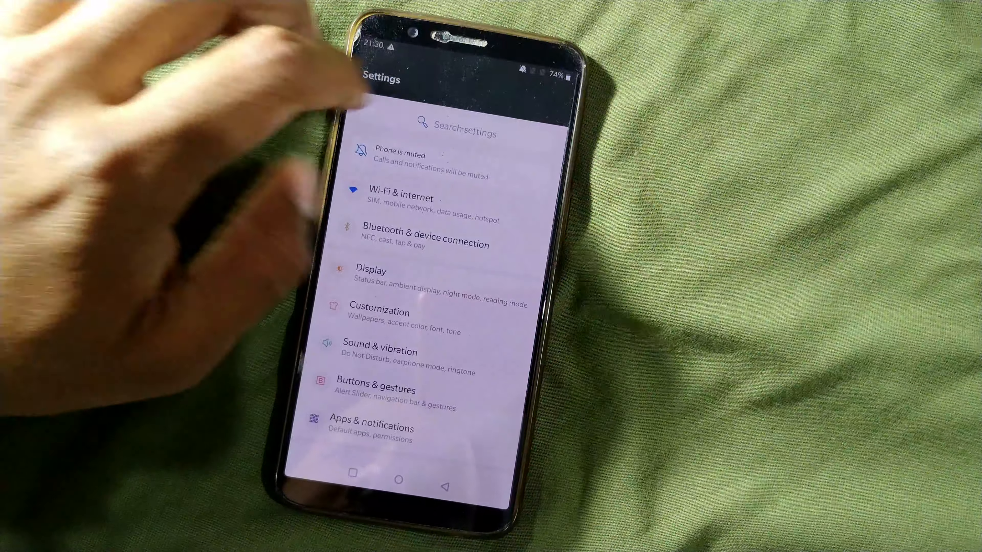
Step: Search the settings for 's' to reach the SIM Toolkit app info
{"action": "left_click", "coordinate": [463, 132]}
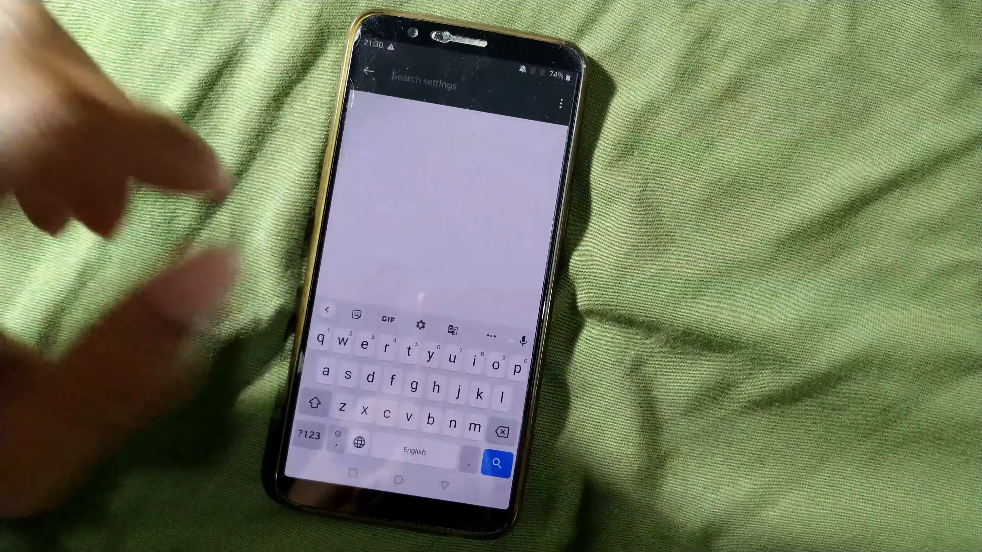
{"action": "type", "text": "s"}
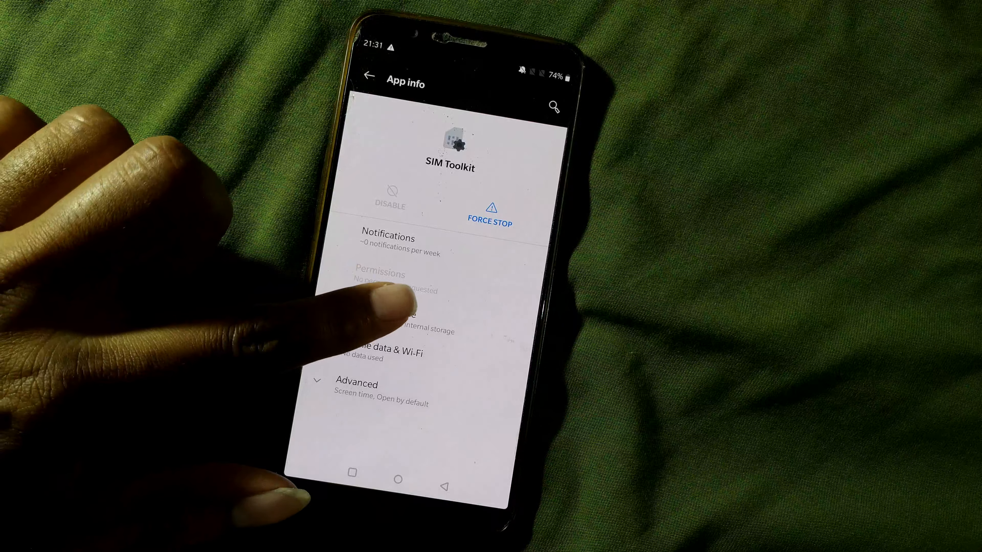
Step: Clear SIM Toolkit's app data from Storage & cache and return to its App info
{"action": "left_click", "coordinate": [397, 319]}
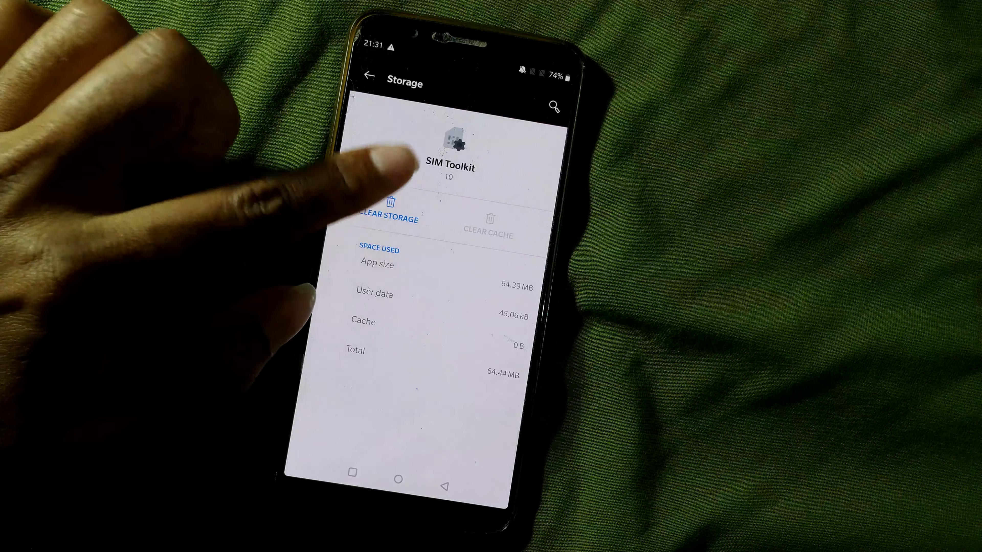
{"action": "left_click", "coordinate": [385, 206]}
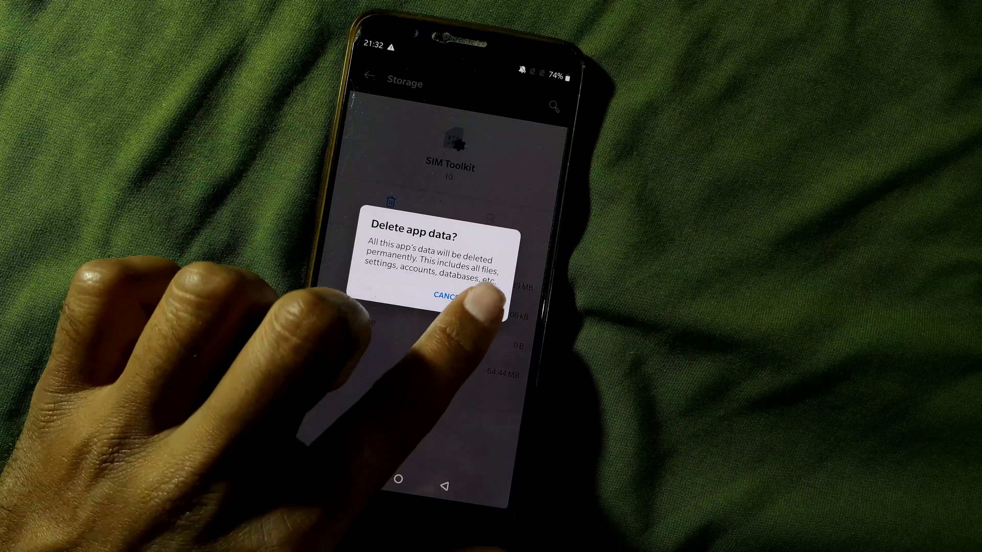
{"action": "left_click", "coordinate": [450, 296]}
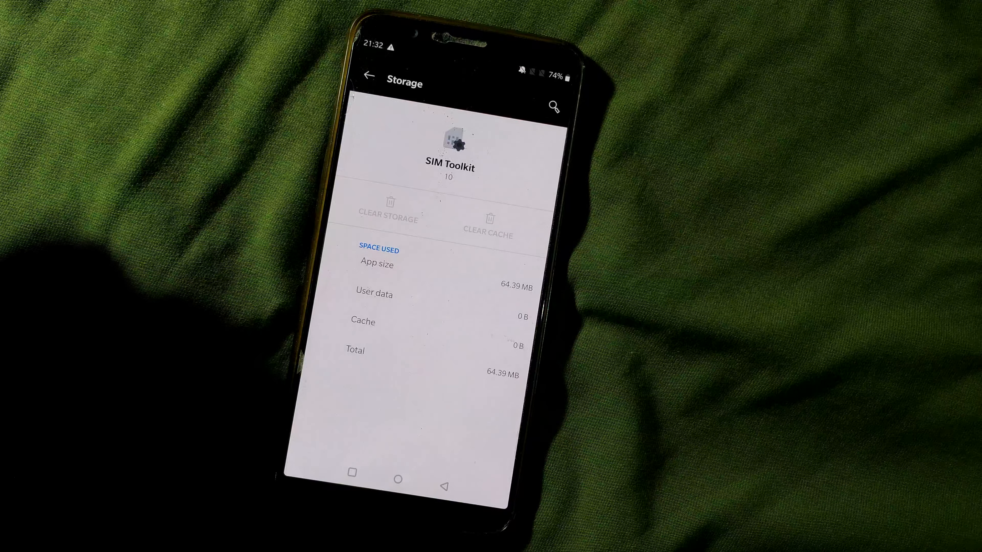
{"action": "left_click", "coordinate": [372, 76]}
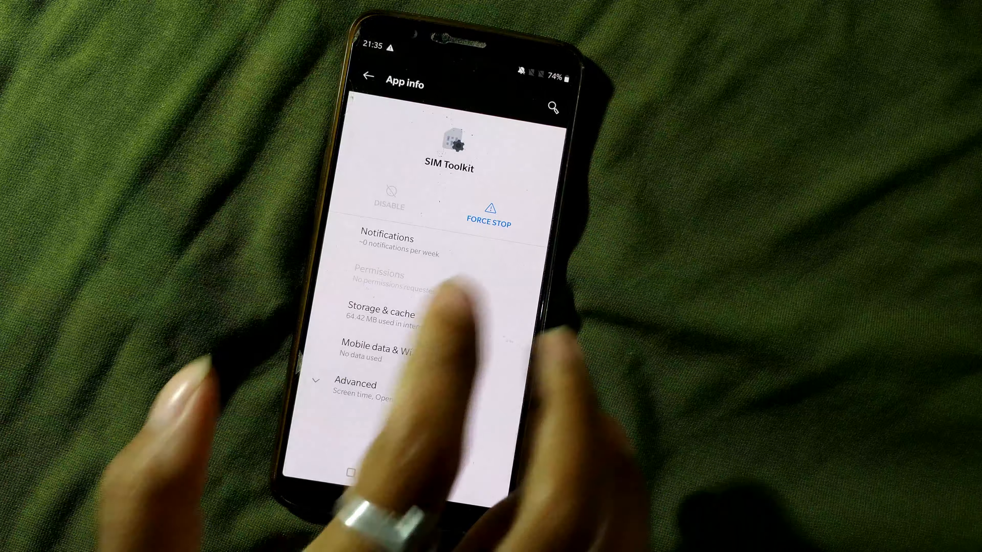
Step: Clear SIM Toolkit's storage again, confirm the Delete app data dialog, and go back
{"action": "left_click", "coordinate": [488, 216]}
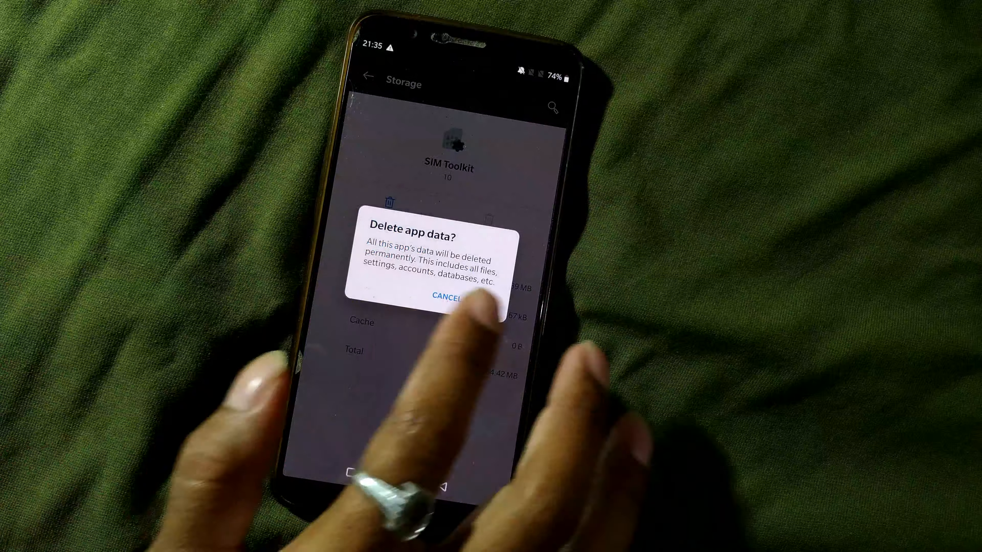
{"action": "left_click", "coordinate": [448, 296]}
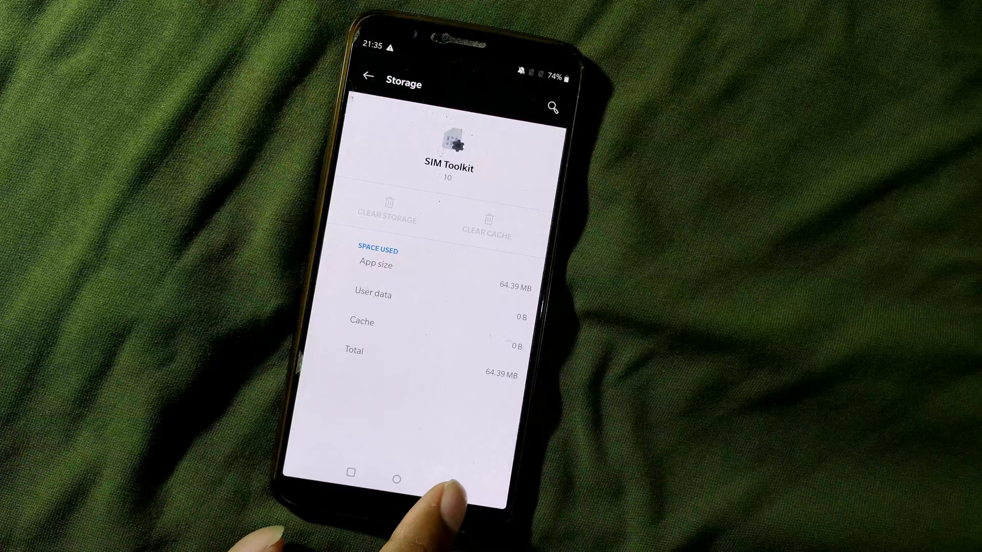
{"action": "left_click", "coordinate": [368, 74]}
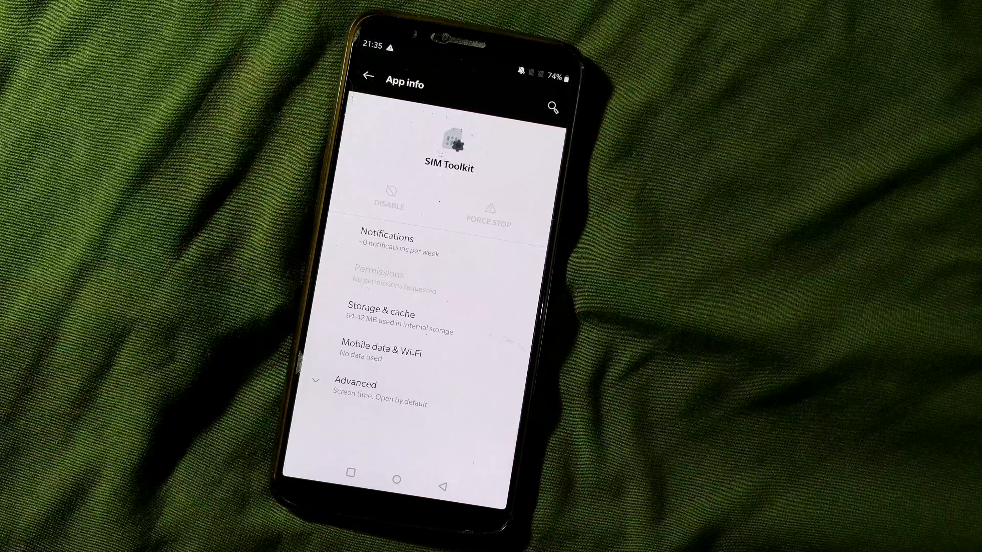
{"action": "type", "text": "toolk"}
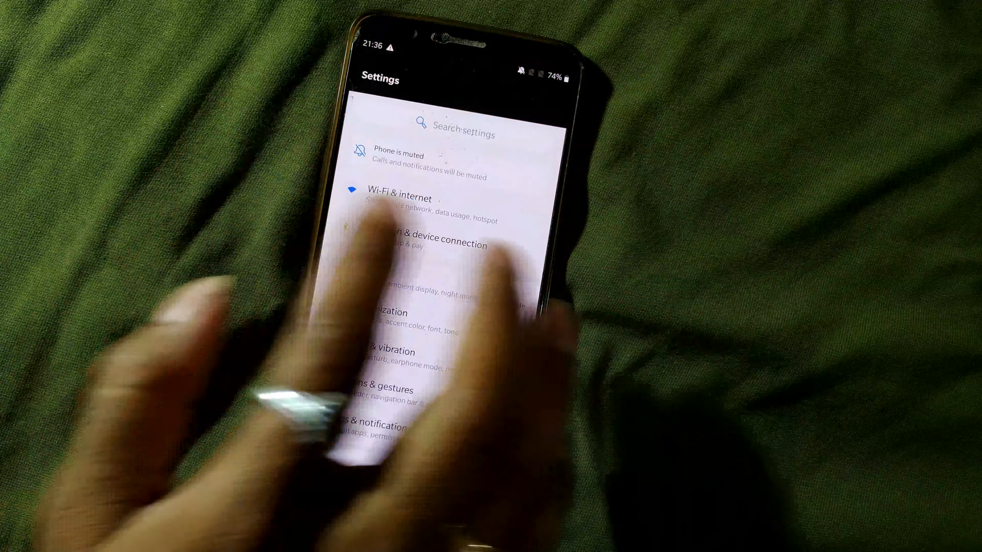
Step: Search 'rrset' and start the Wi-Fi, mobile & Bluetooth network reset
{"action": "left_click", "coordinate": [457, 132]}
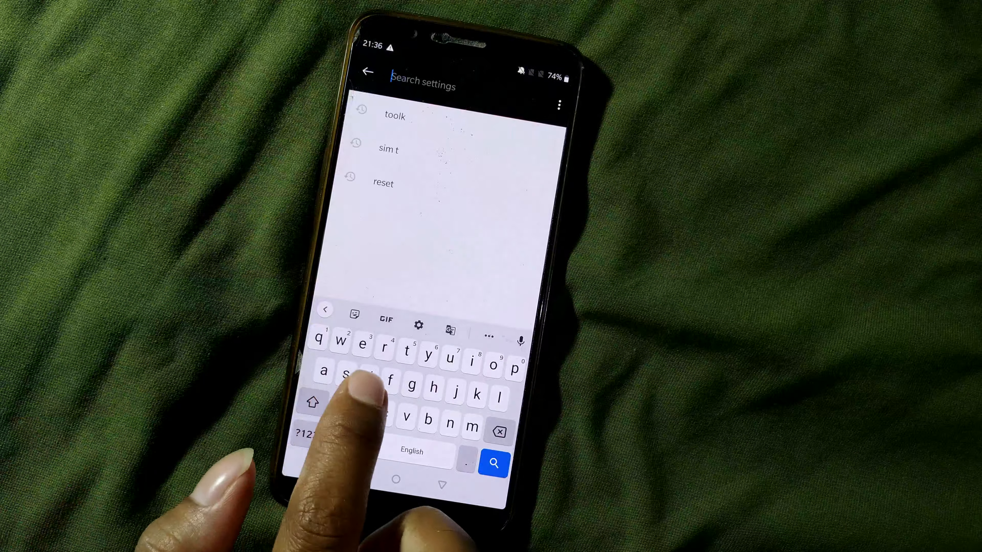
{"action": "type", "text": "rrset"}
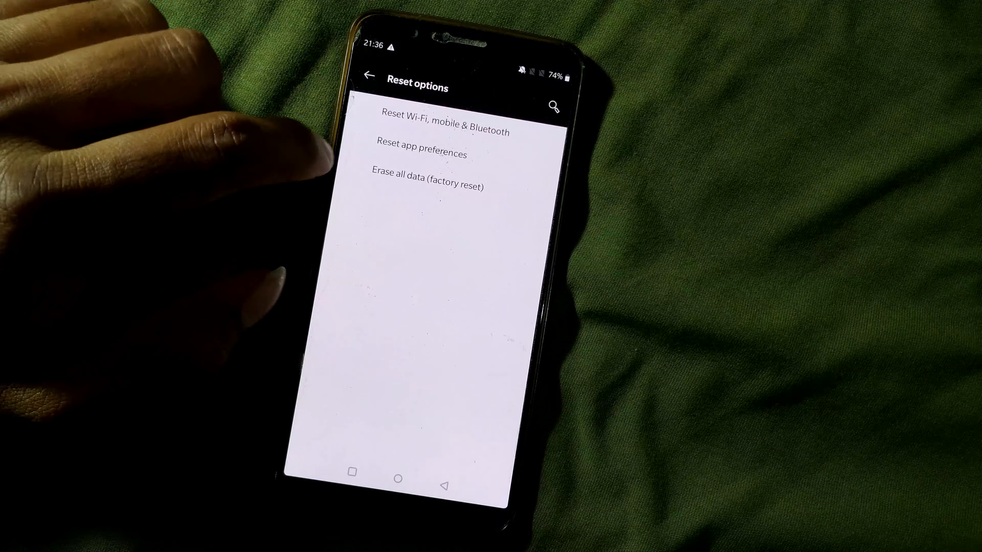
{"action": "left_click", "coordinate": [446, 132]}
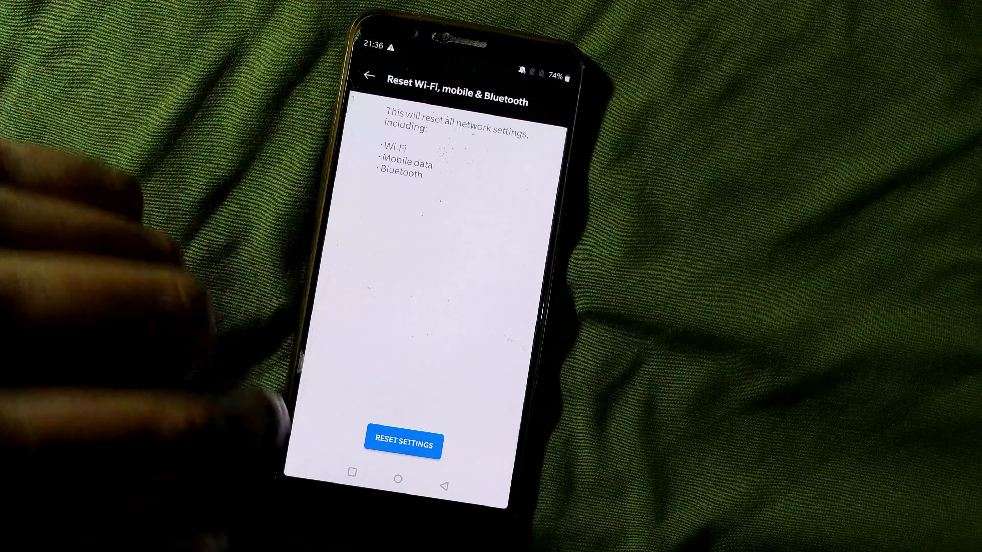
{"action": "left_click", "coordinate": [403, 445]}
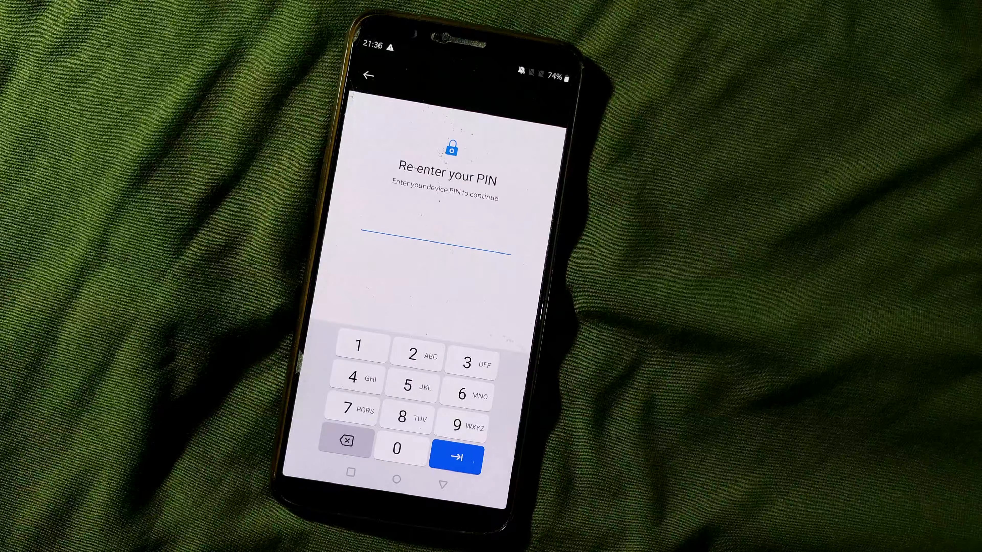
Step: Enter the device PIN and confirm resetting all network settings
{"action": "left_click", "coordinate": [456, 459]}
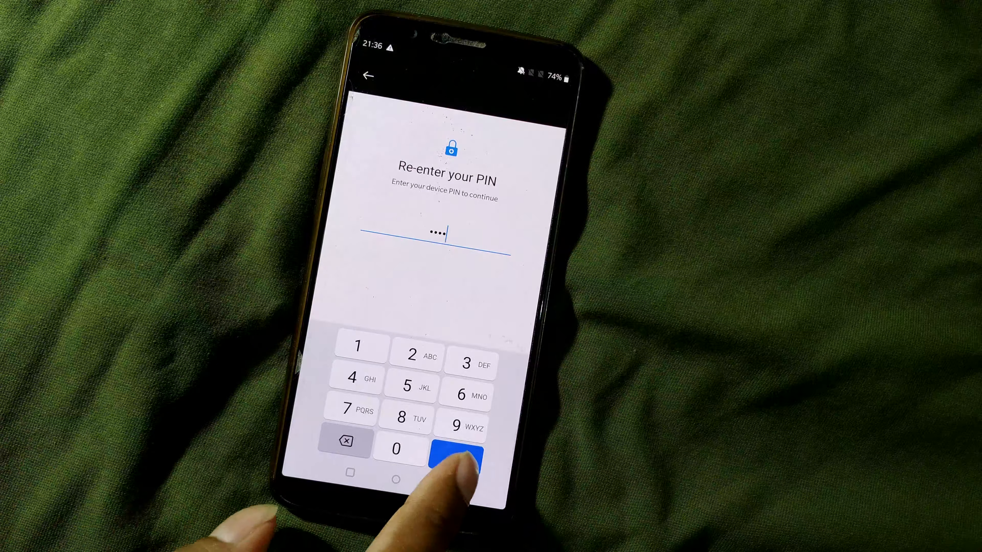
{"action": "left_click", "coordinate": [456, 448]}
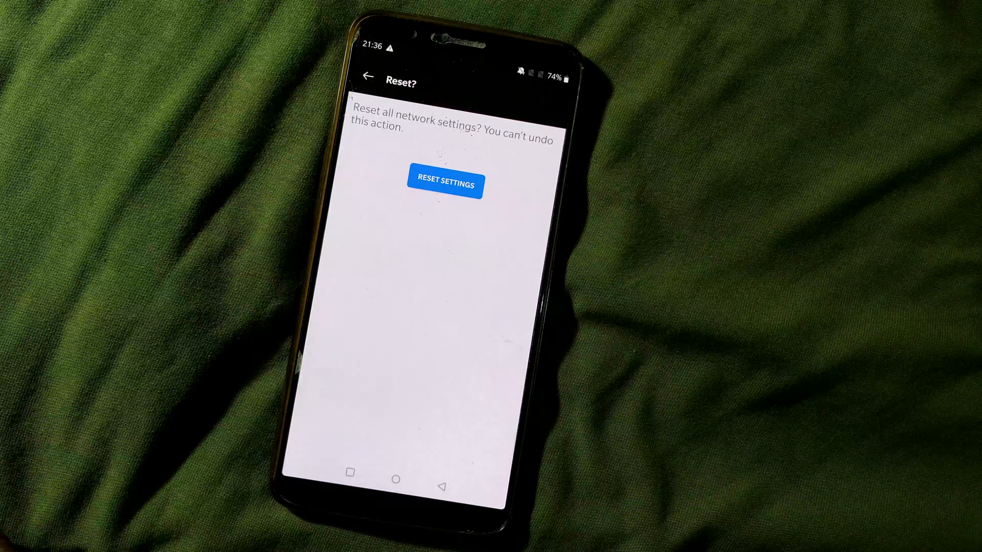
{"action": "left_click", "coordinate": [445, 184]}
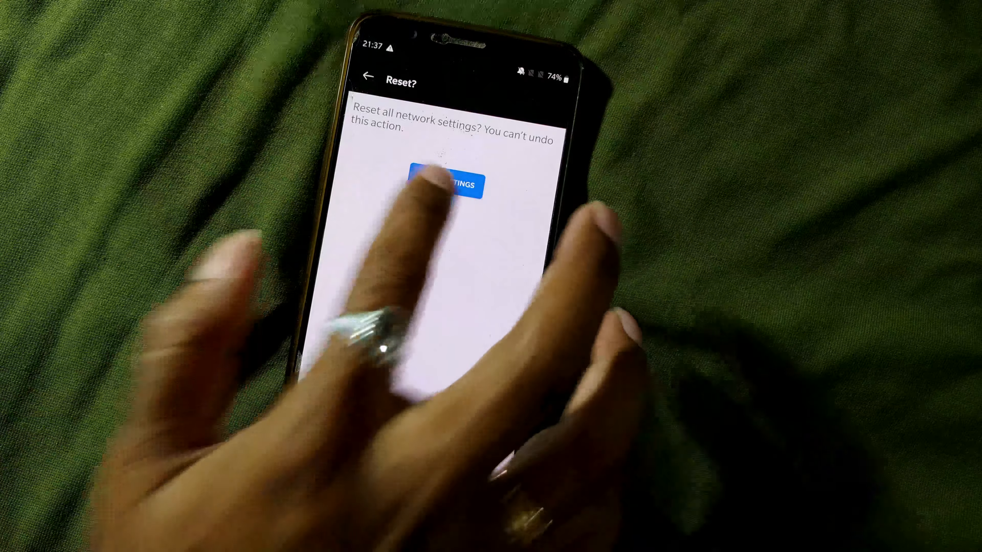
{"action": "left_click", "coordinate": [446, 184]}
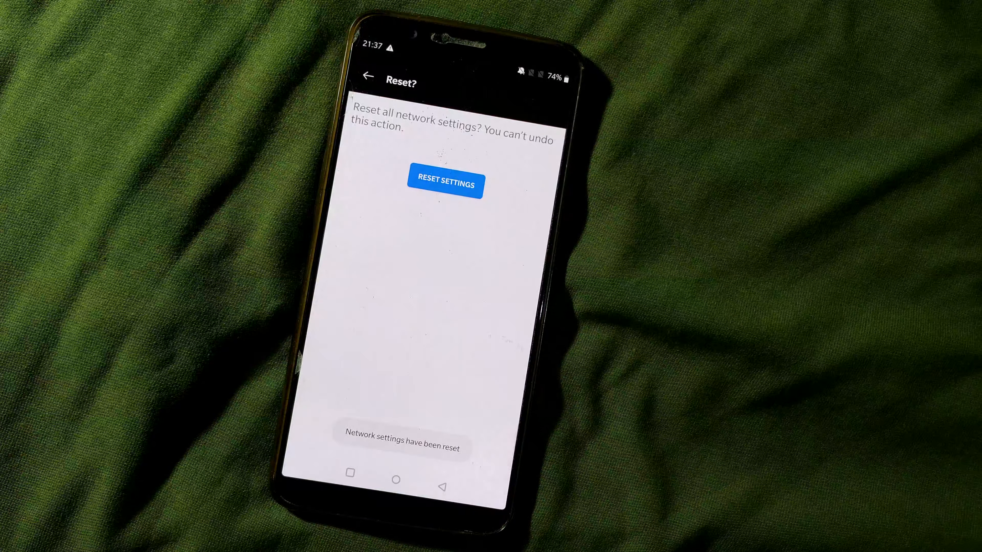
{"action": "left_click", "coordinate": [445, 184]}
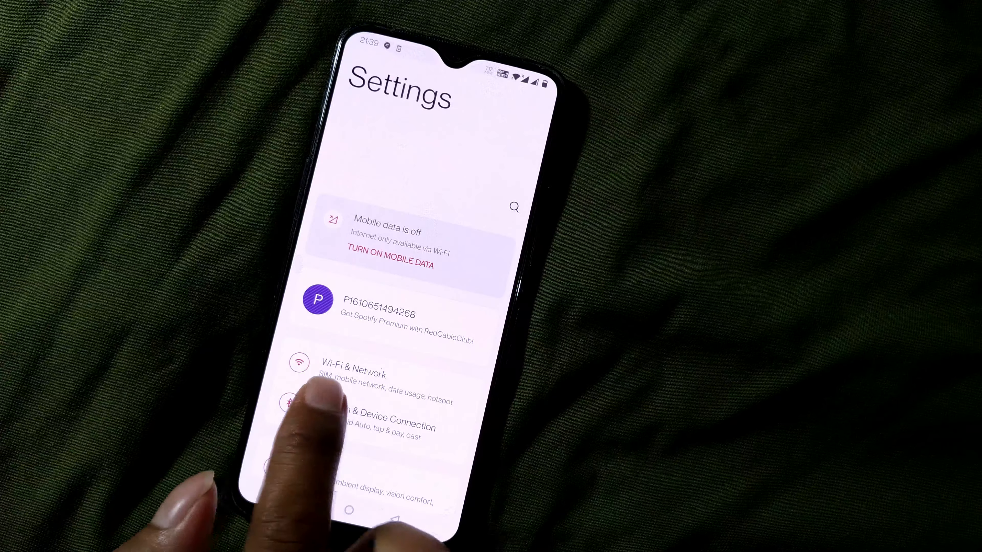
Step: Go through Wi-Fi & Network and SIM 1 to show the preferred network type choices
{"action": "left_click", "coordinate": [357, 374]}
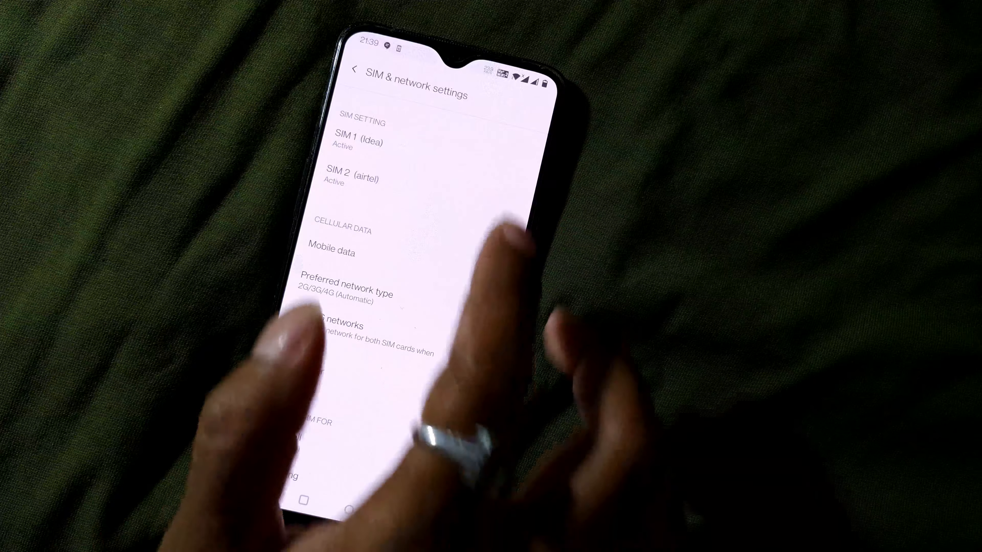
{"action": "left_click", "coordinate": [357, 141]}
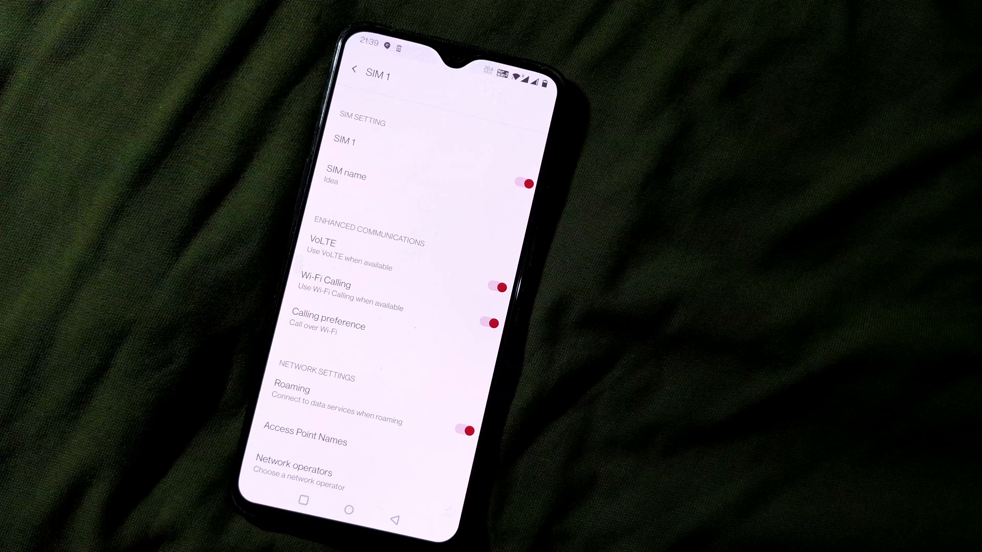
{"action": "scroll", "scroll_direction": "down", "scroll_amount": 3}
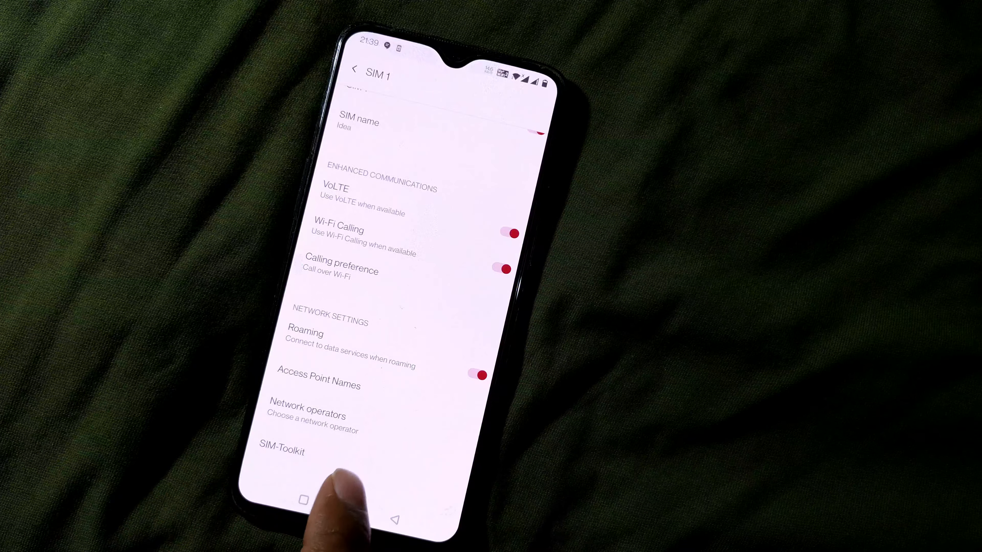
{"action": "left_click", "coordinate": [357, 68]}
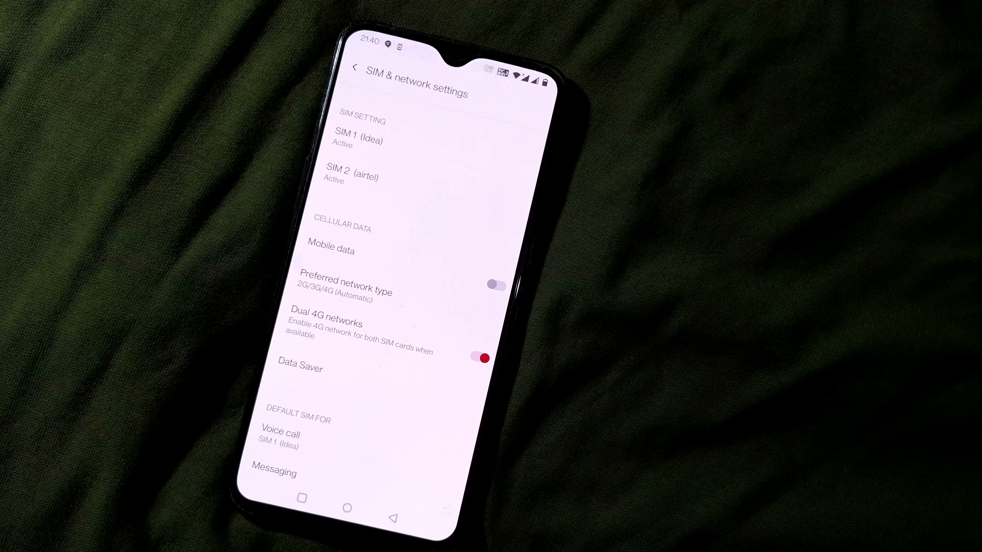
{"action": "left_click", "coordinate": [344, 291]}
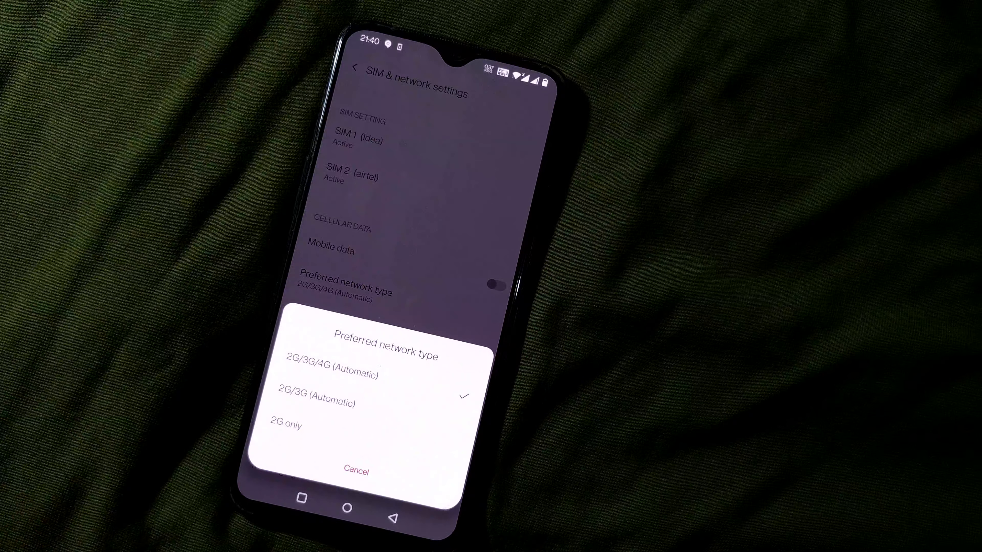